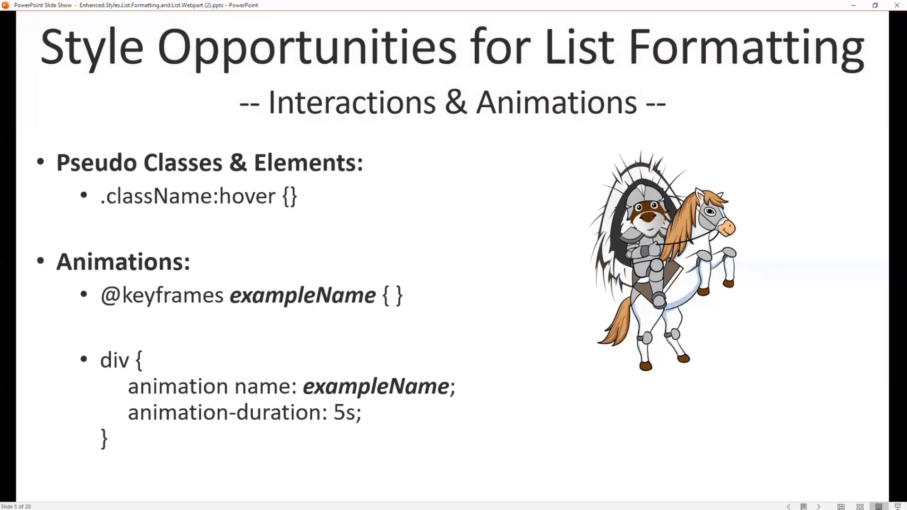
mouse_move(726, 249)
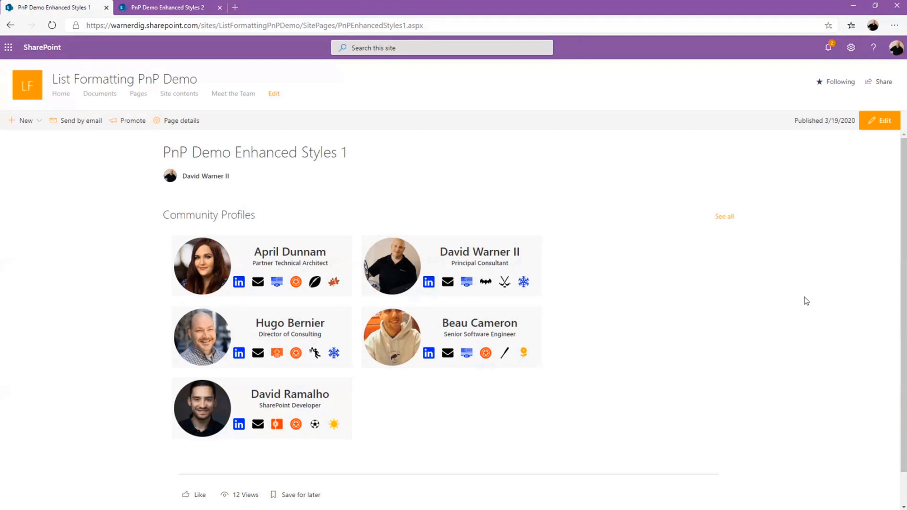
mouse_move(798, 303)
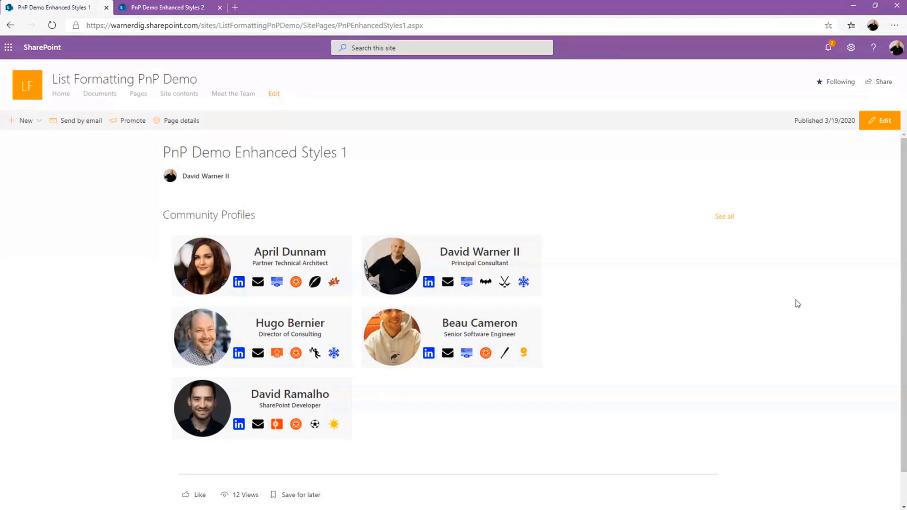
Put the Enhanced Styles 1 page into edit mode to add a web part
click(879, 120)
text(list)
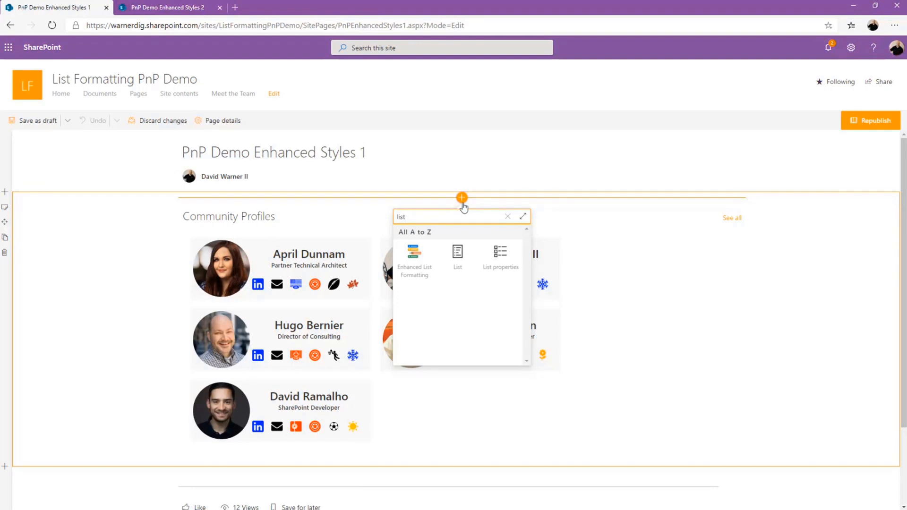
Insert Enhanced List Formatting above Community Profiles, accept its warning, and show its custom styles
click(414, 251)
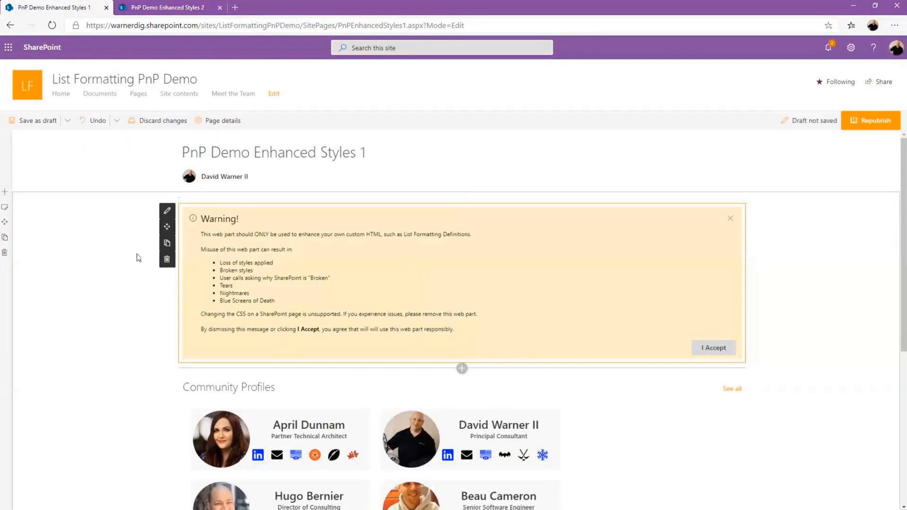
click(36, 121)
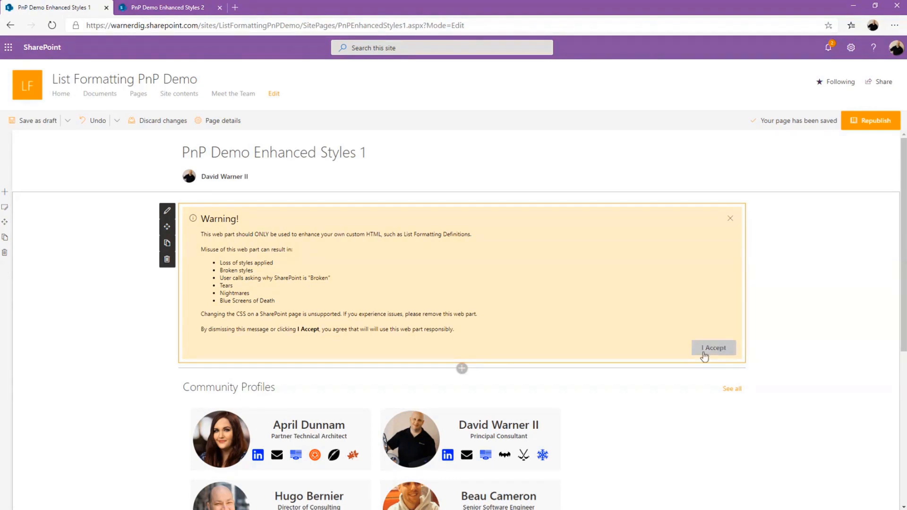
click(714, 347)
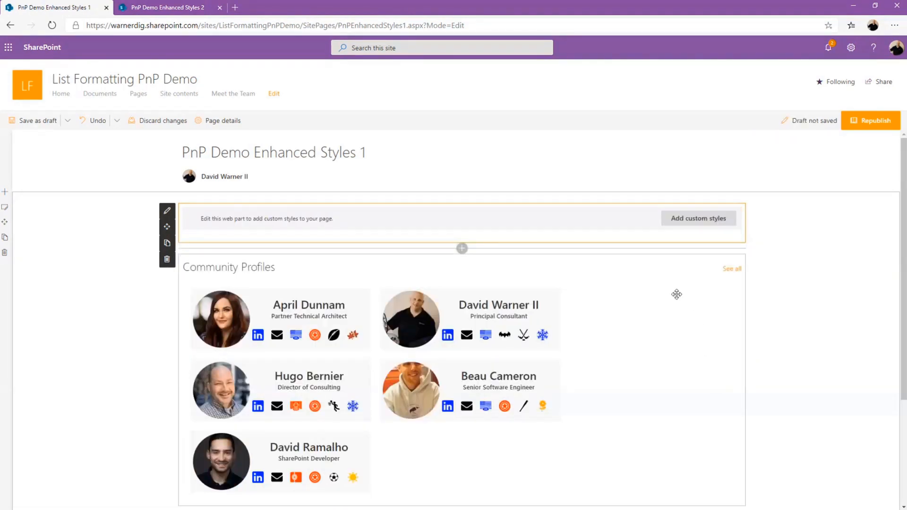
mouse_move(698, 218)
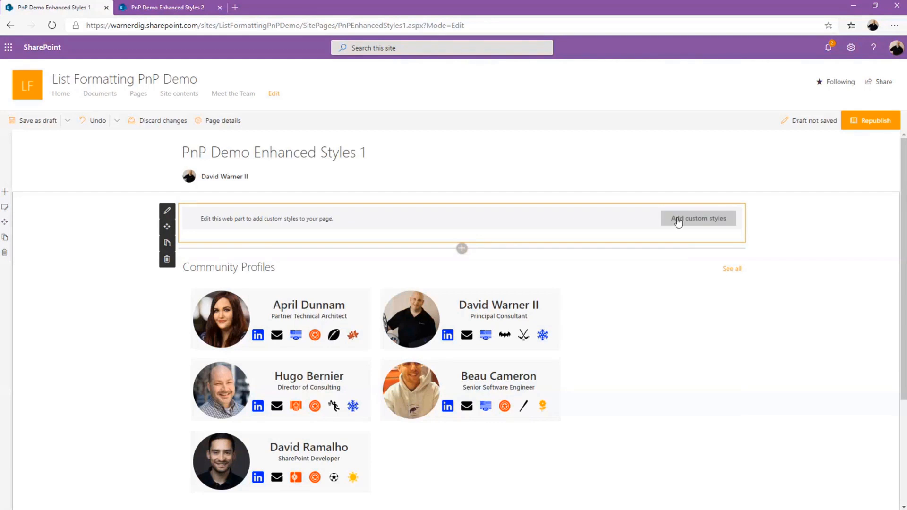
click(698, 218)
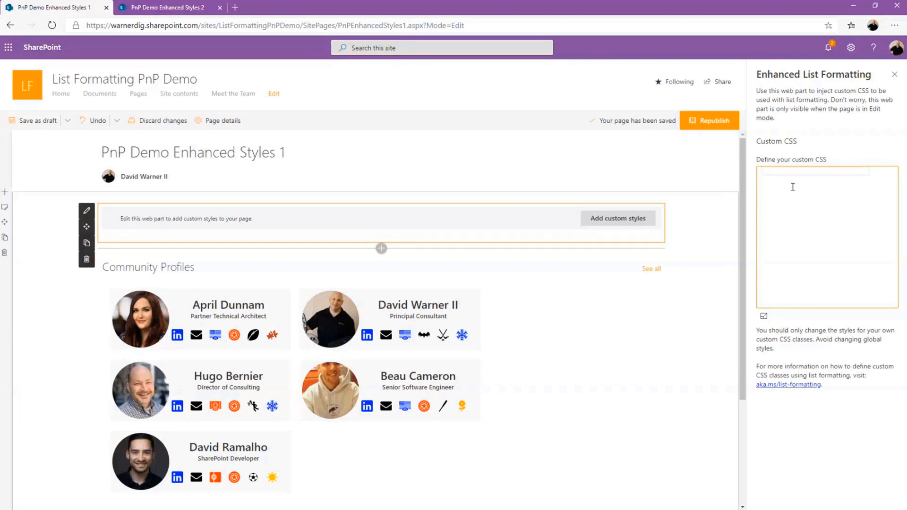
Paste the mauve ribbon CSS for the pnpCommunityMemberTitle classes and apply it
click(763, 171)
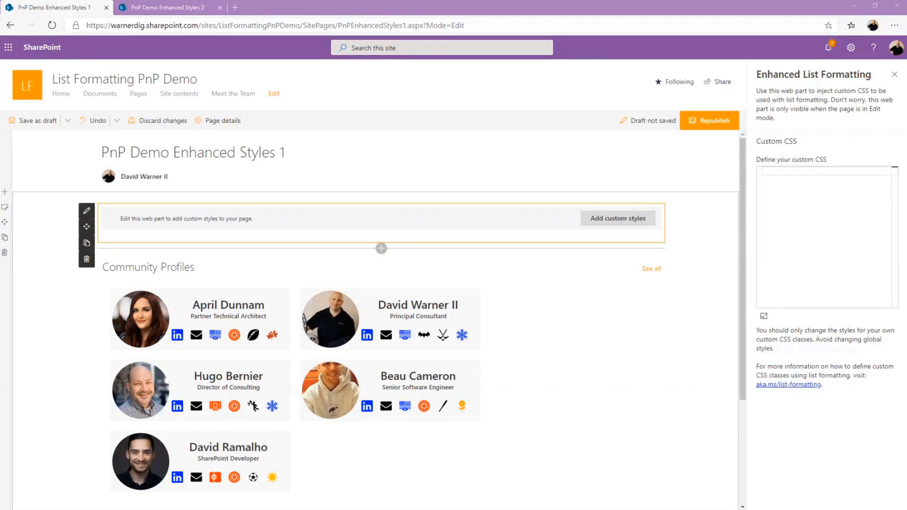
click(37, 120)
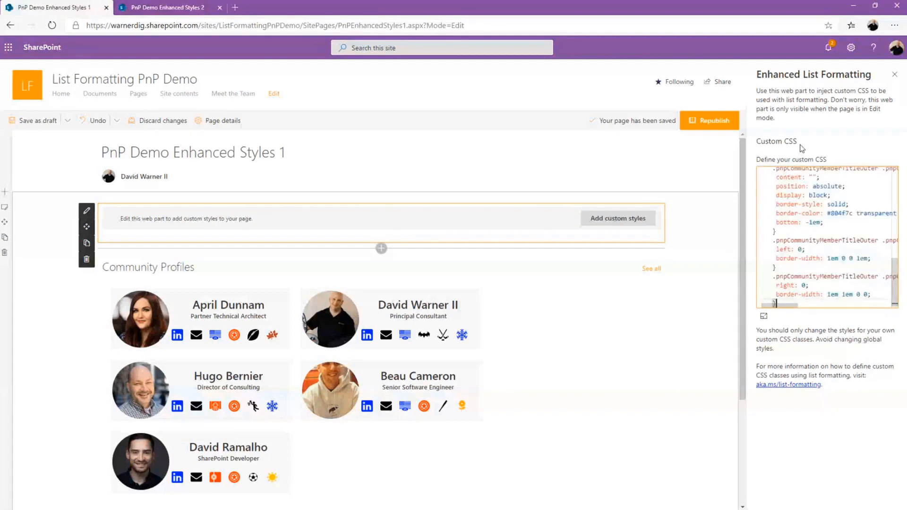
click(617, 218)
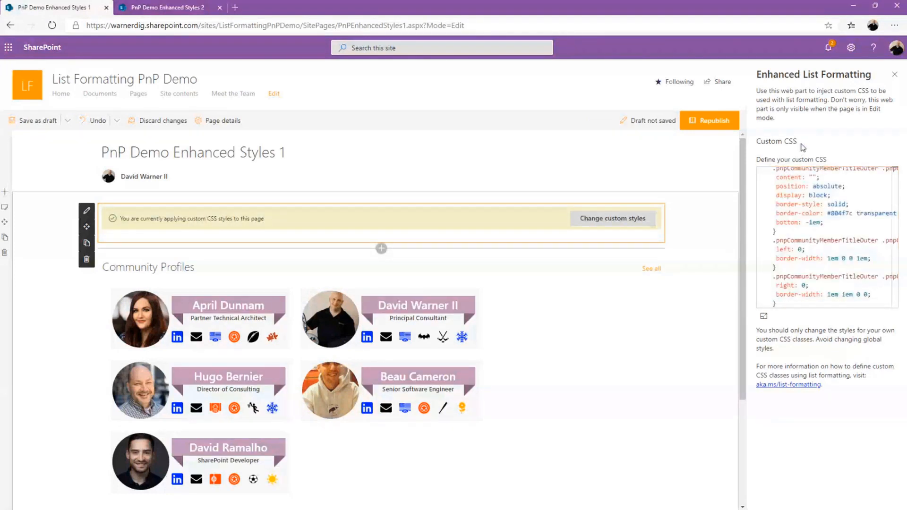
Replace the ribbon with purple hover-badge CSS, then go to PnP Demo Enhanced Styles 2
click(7, 504)
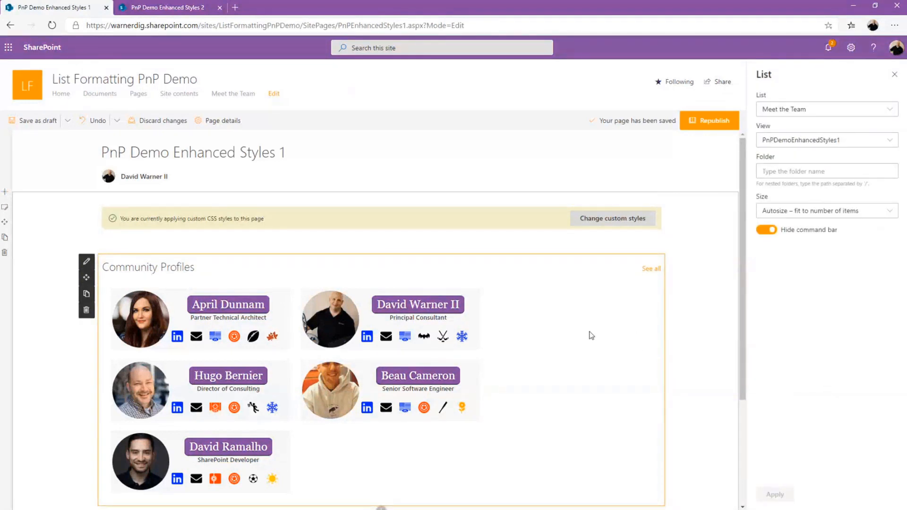
mouse_move(577, 330)
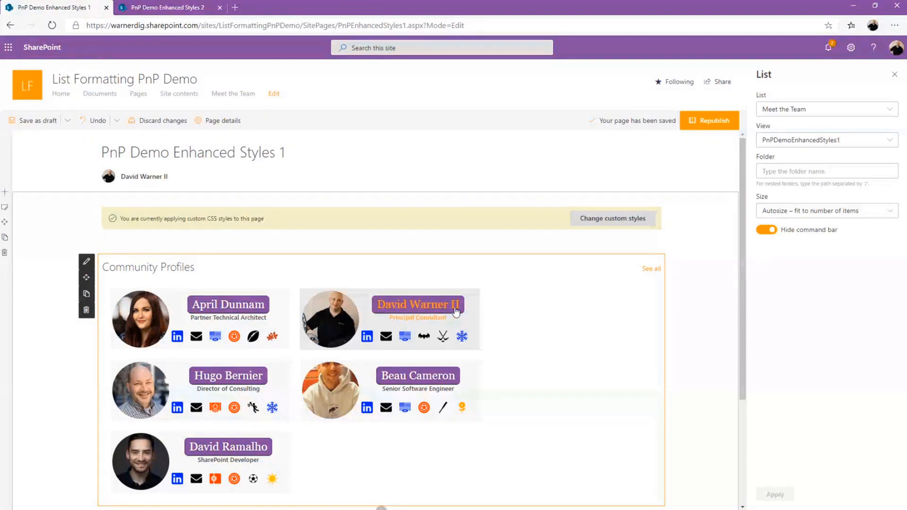
mouse_move(497, 316)
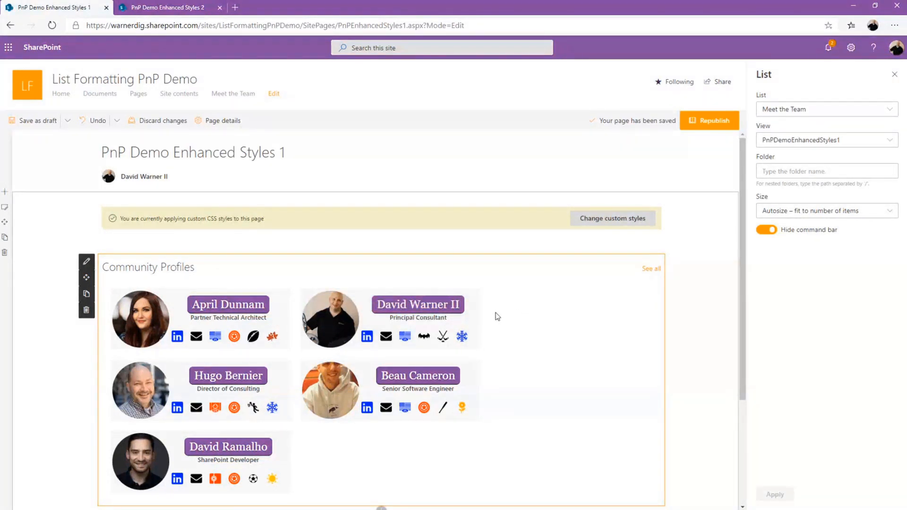
mouse_move(454, 311)
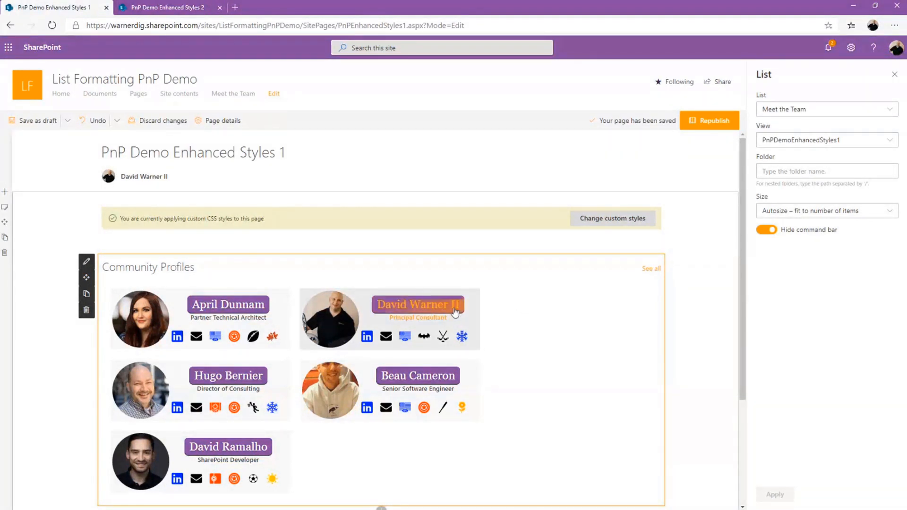
mouse_move(523, 311)
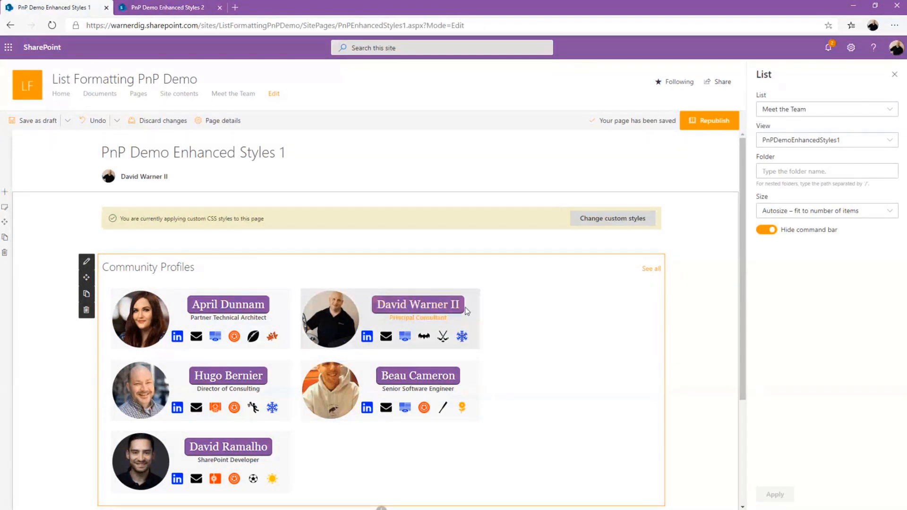
mouse_move(529, 311)
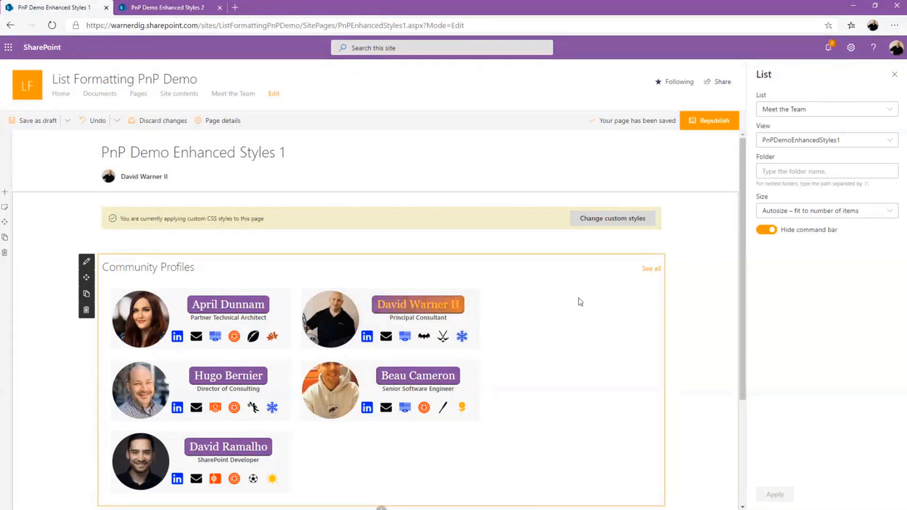
click(168, 8)
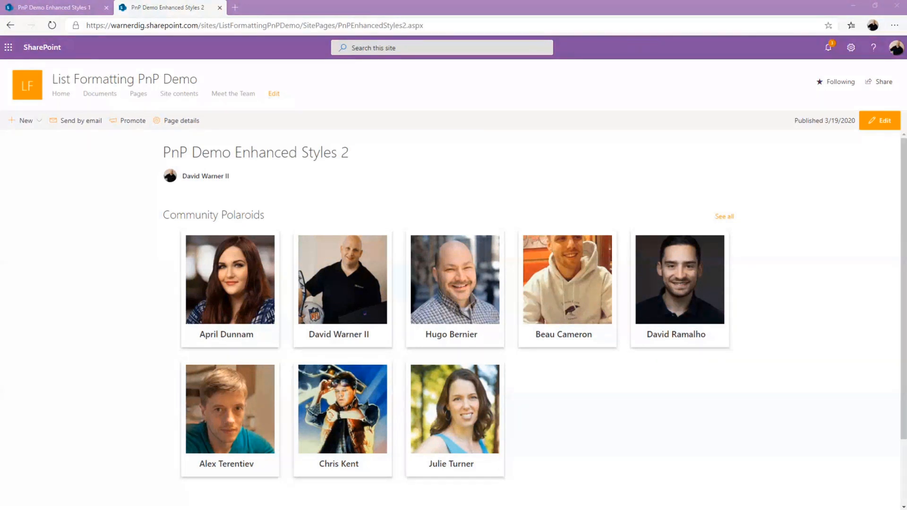
Add Enhanced List Formatting above Community Polaroids, accept the warning, and reveal its empty custom CSS
click(879, 121)
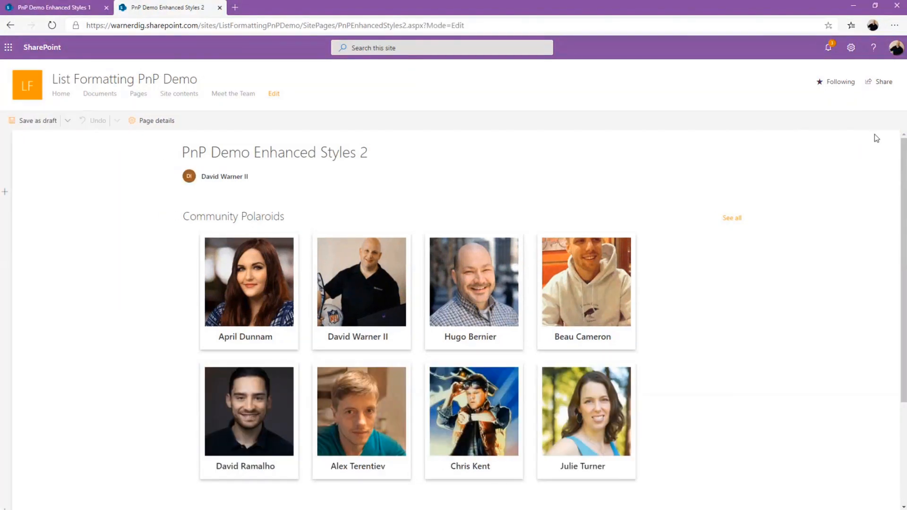
click(461, 198)
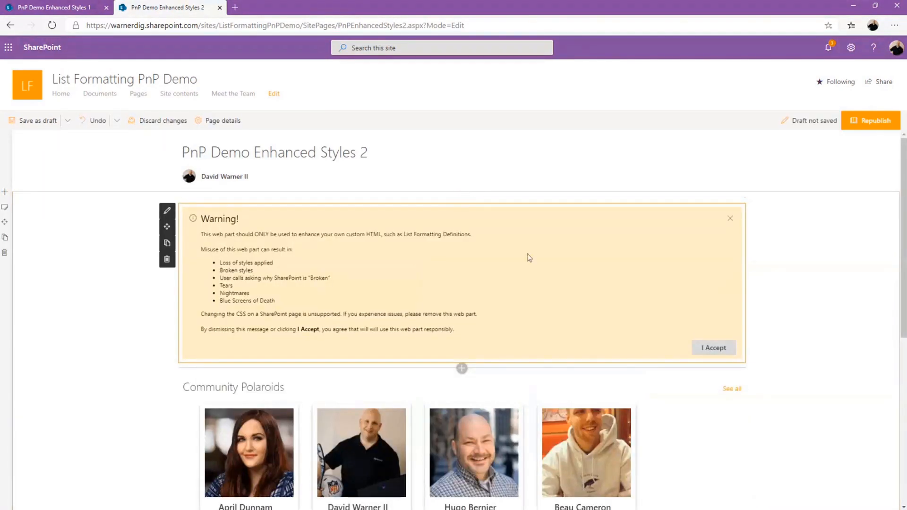
click(714, 347)
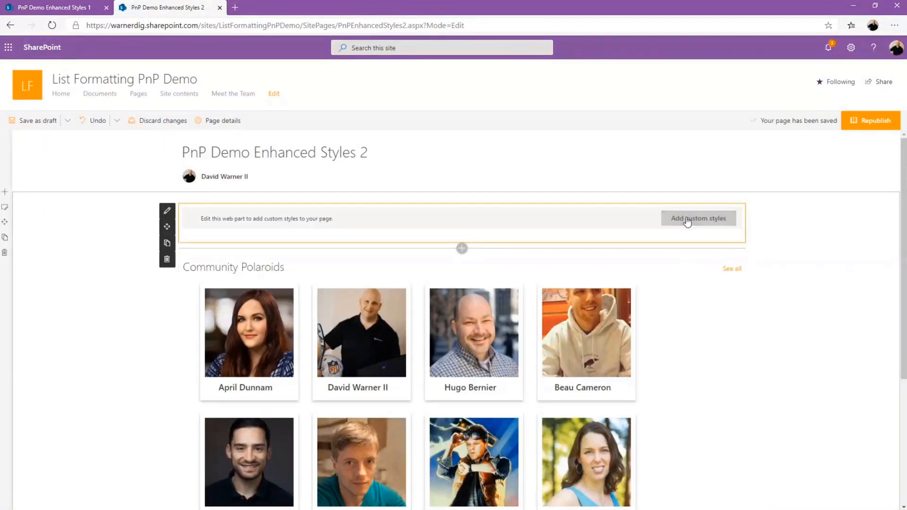
click(698, 219)
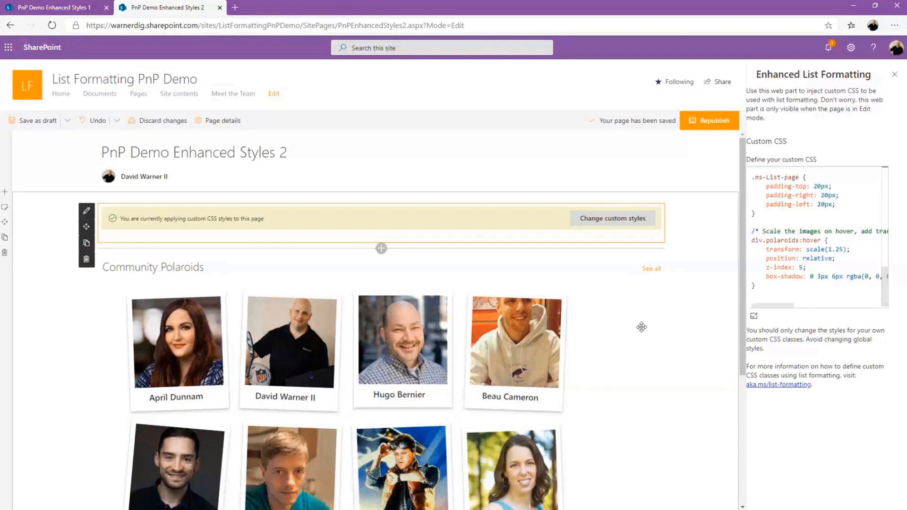
scroll(down, 3)
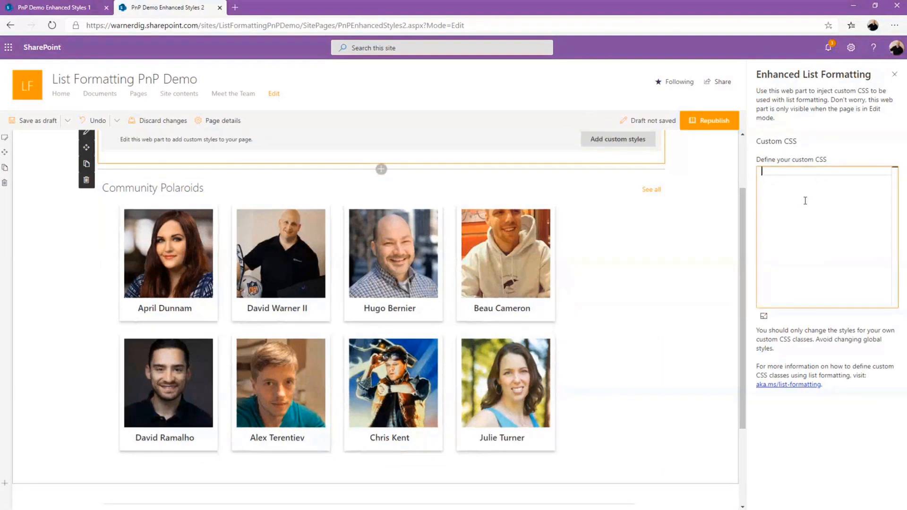
text(.ms-List-page {)
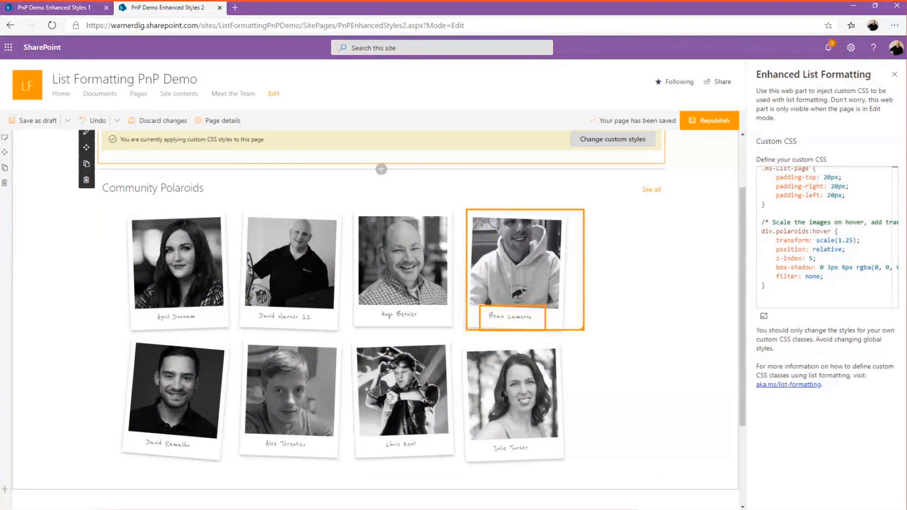
mouse_move(682, 267)
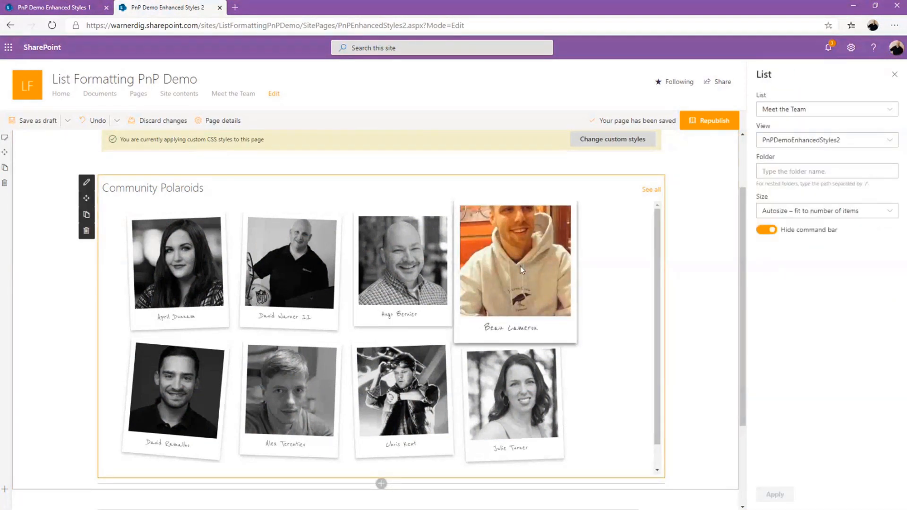
mouse_move(290, 260)
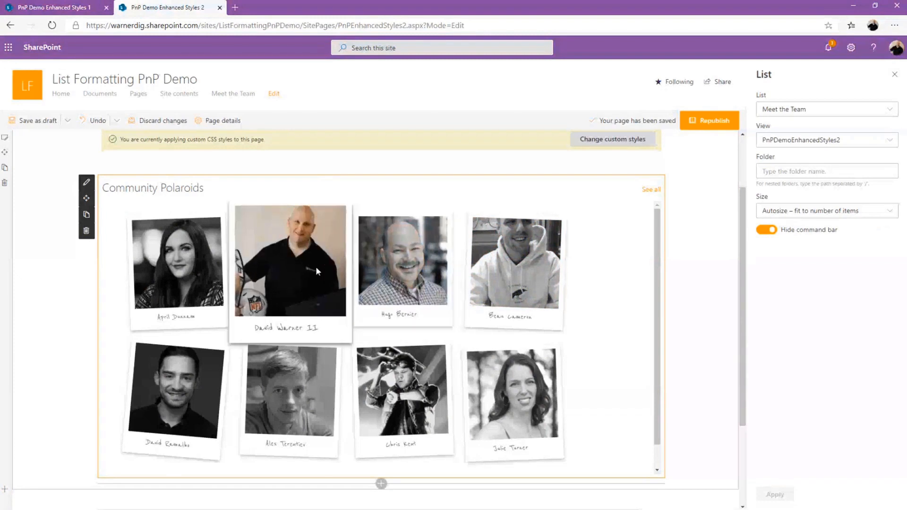
mouse_move(509, 283)
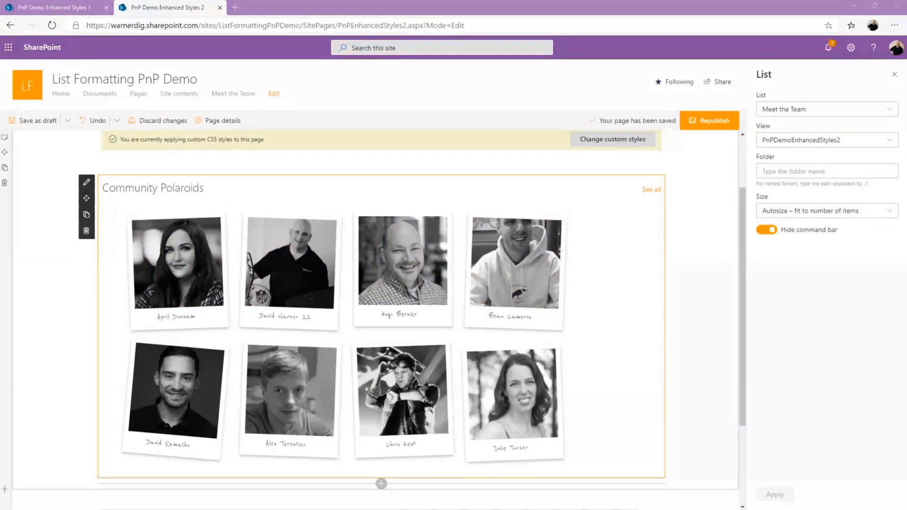
click(611, 139)
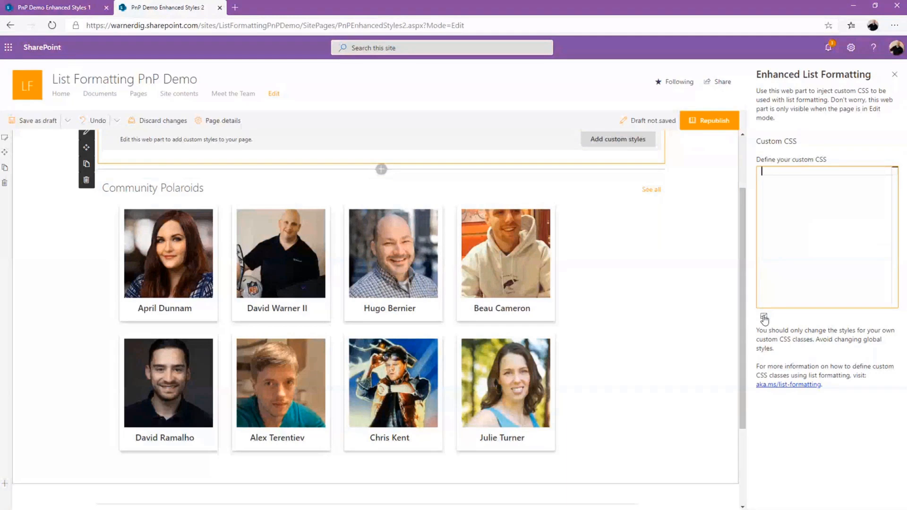
Paste the tilted grayscale polaroid and heart CSS into the enlarged editor and save
click(764, 319)
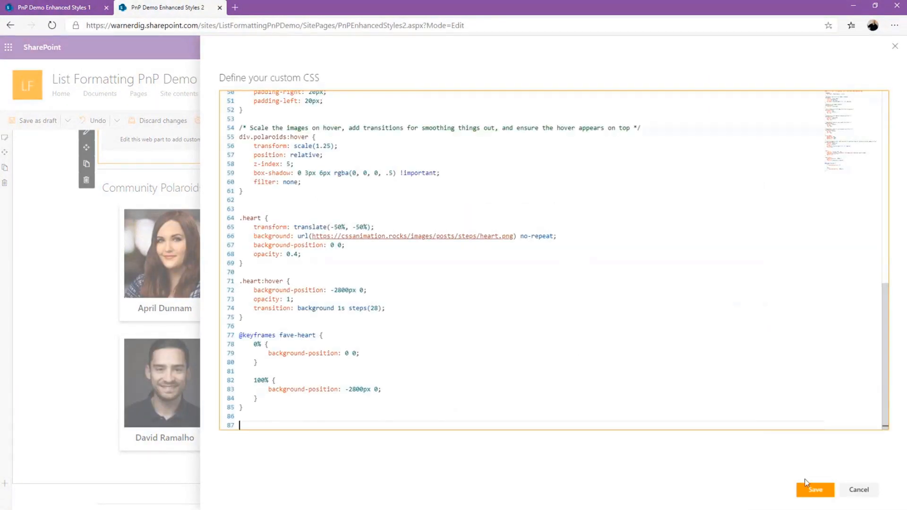
click(814, 489)
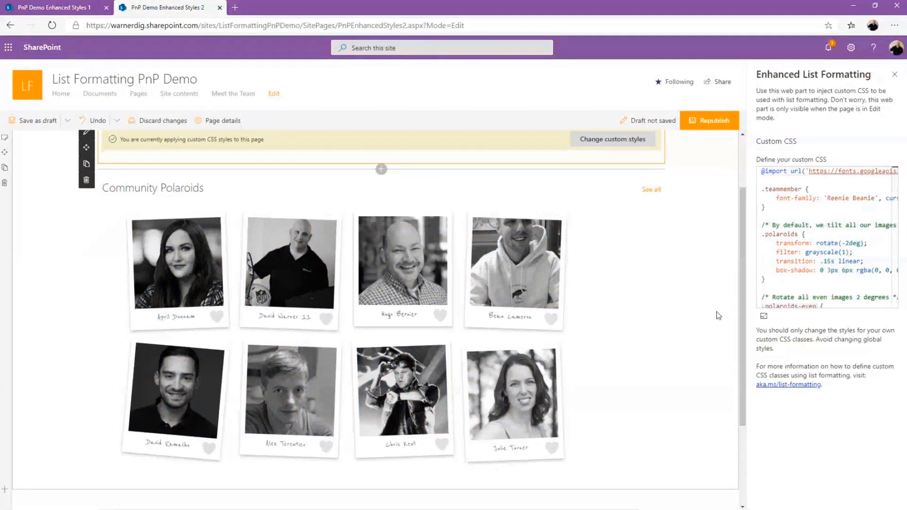
click(37, 121)
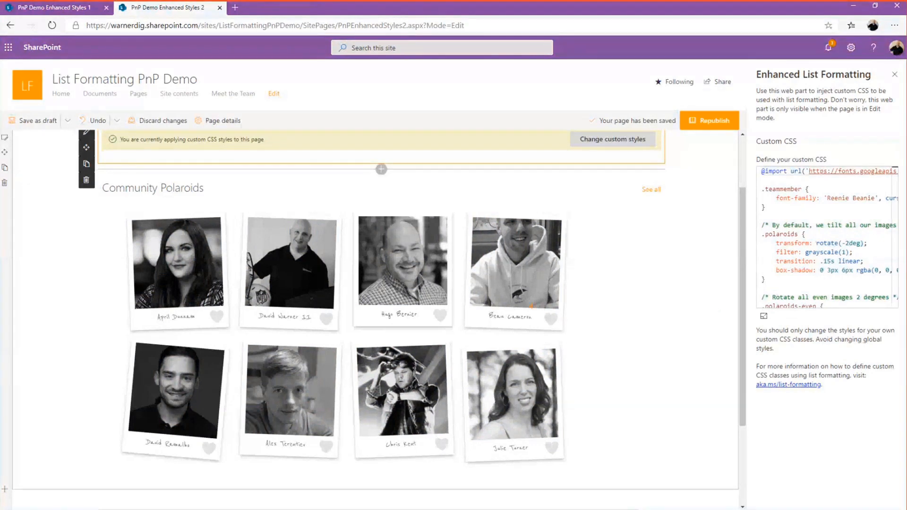
click(550, 318)
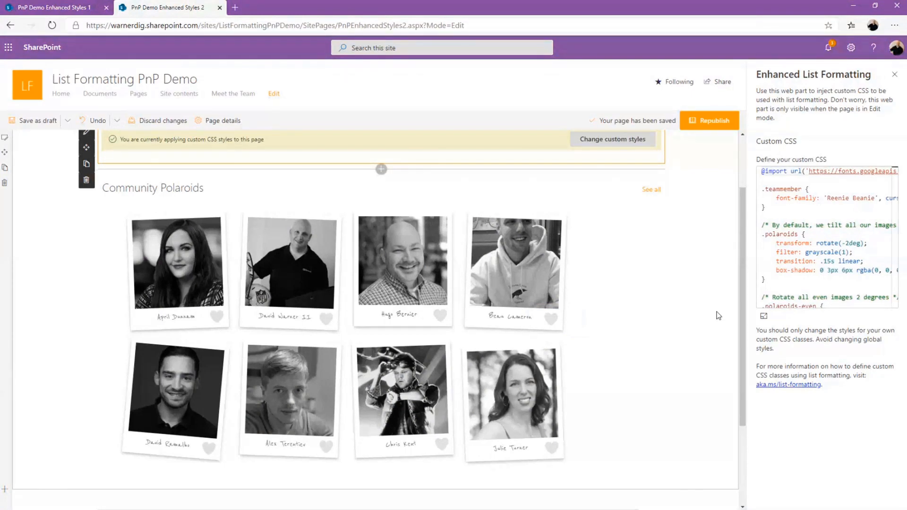
mouse_move(720, 323)
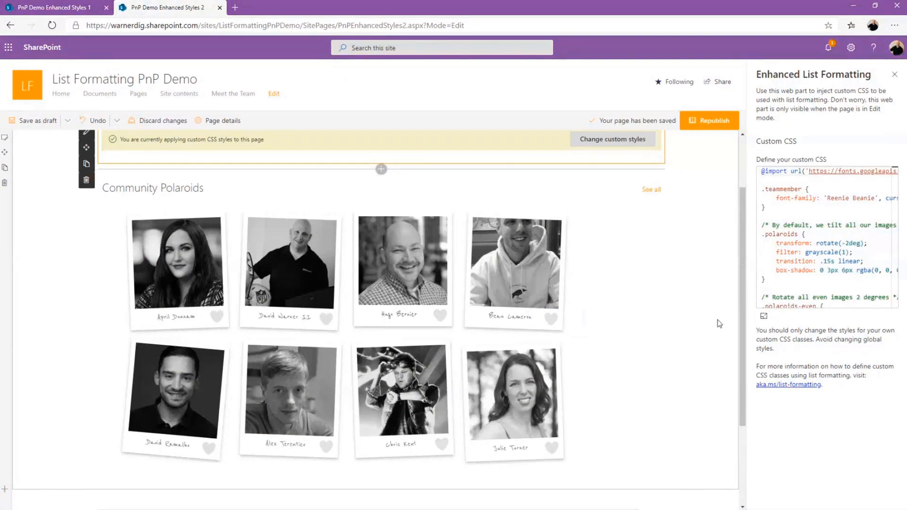
click(515, 261)
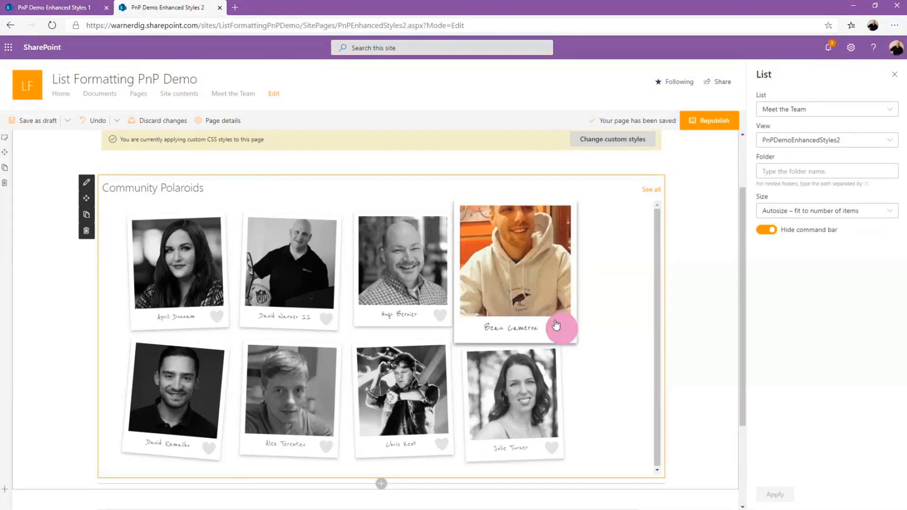
click(561, 328)
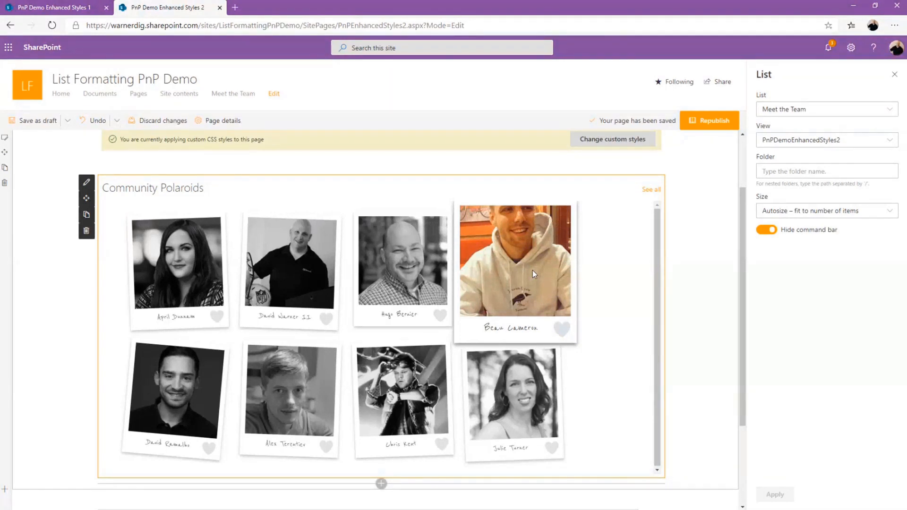
click(448, 327)
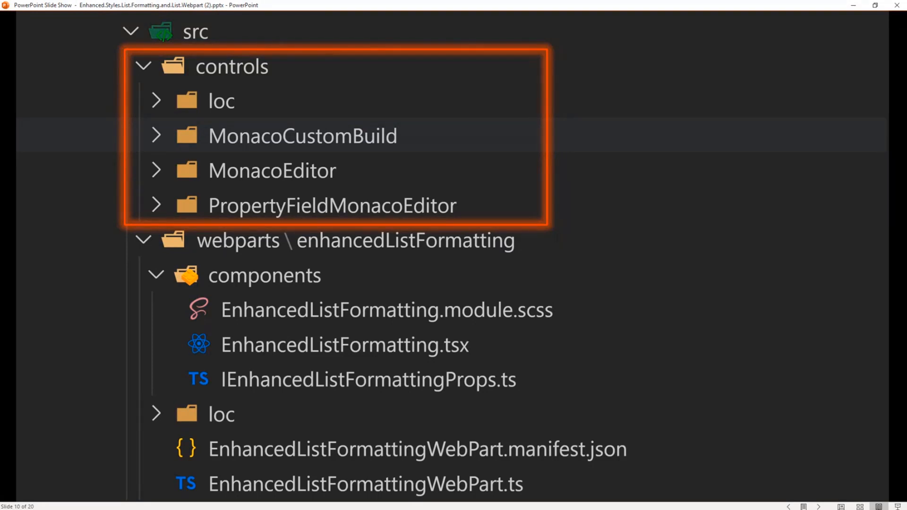
mouse_move(734, 207)
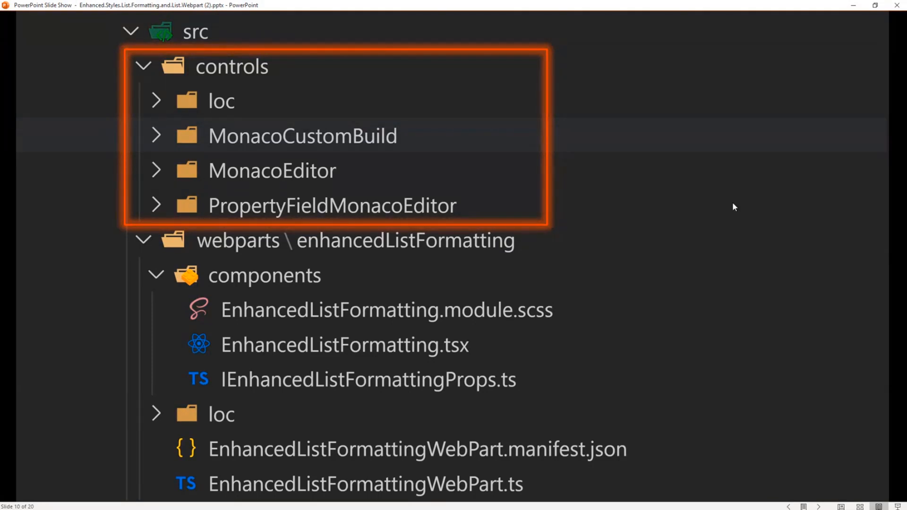